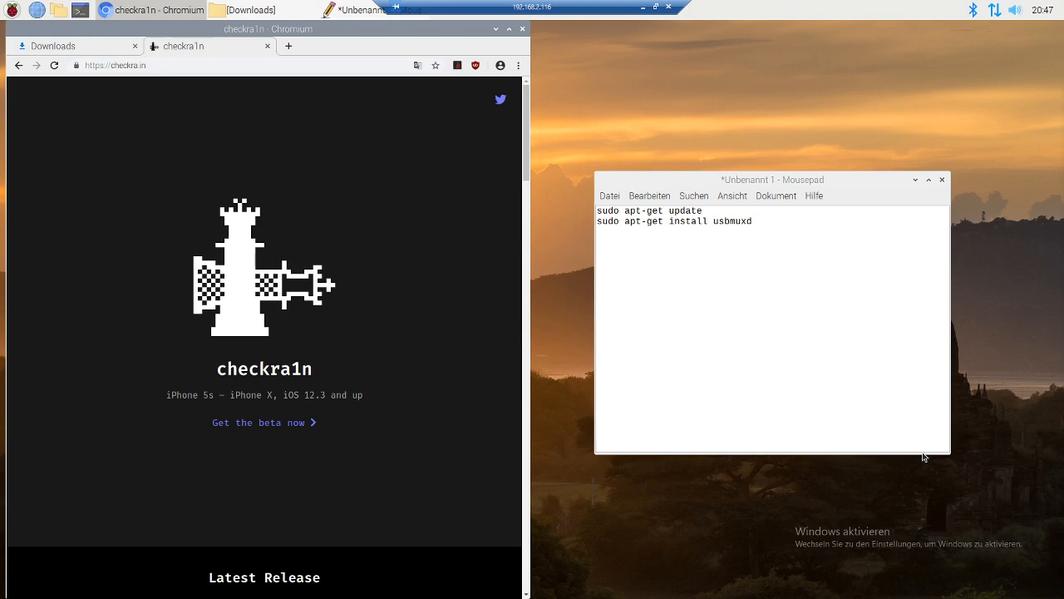
mouse_move(327, 299)
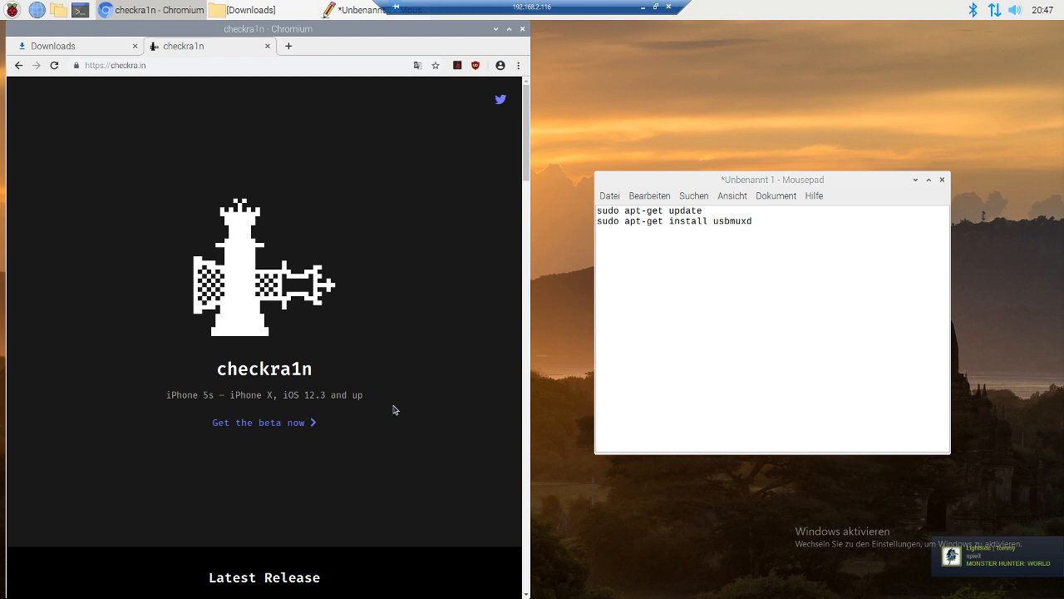
mouse_move(337, 330)
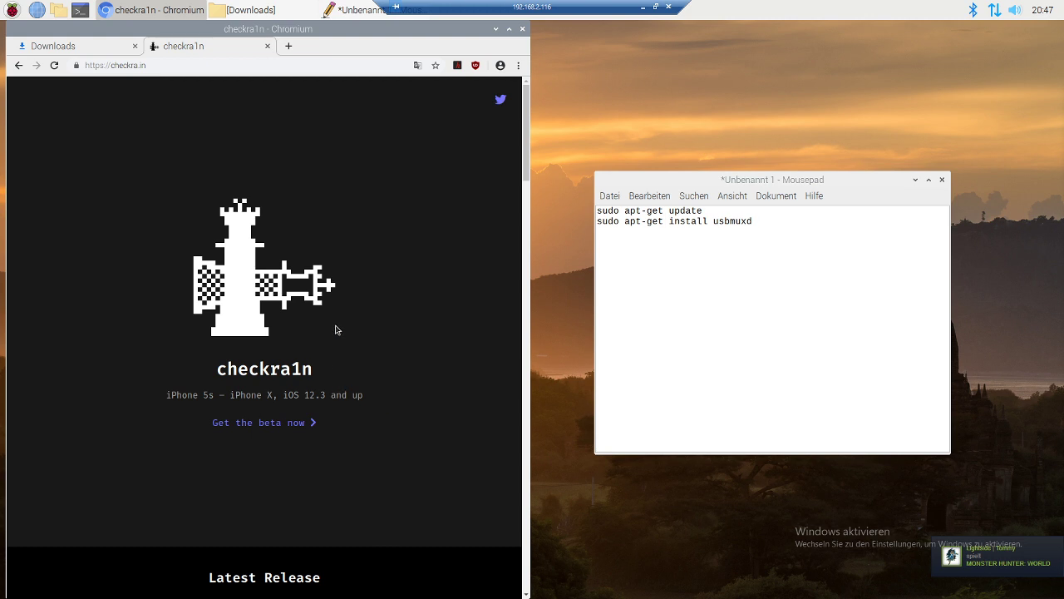
mouse_move(339, 299)
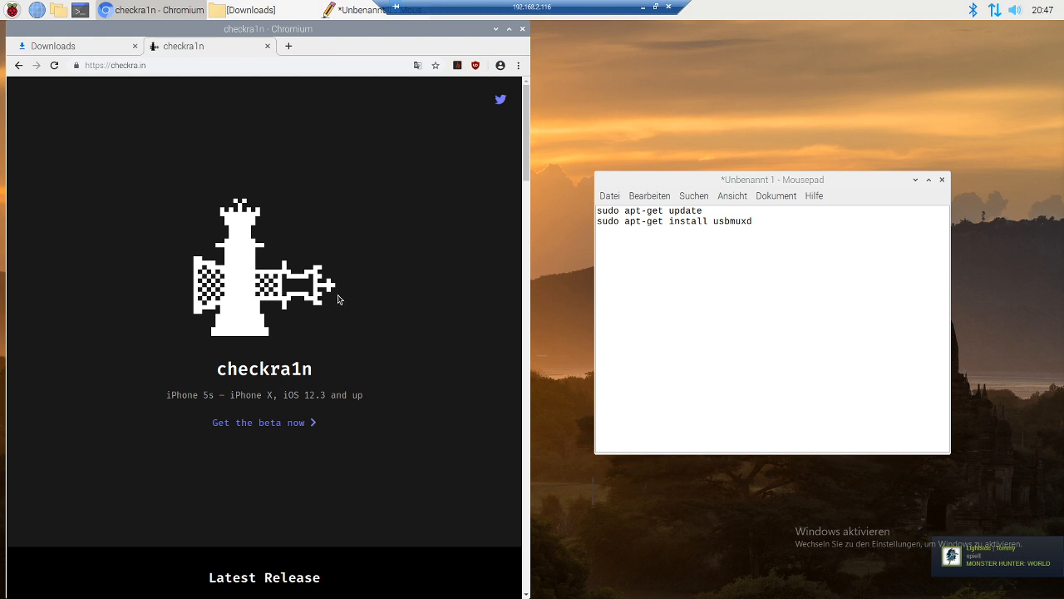
mouse_move(323, 298)
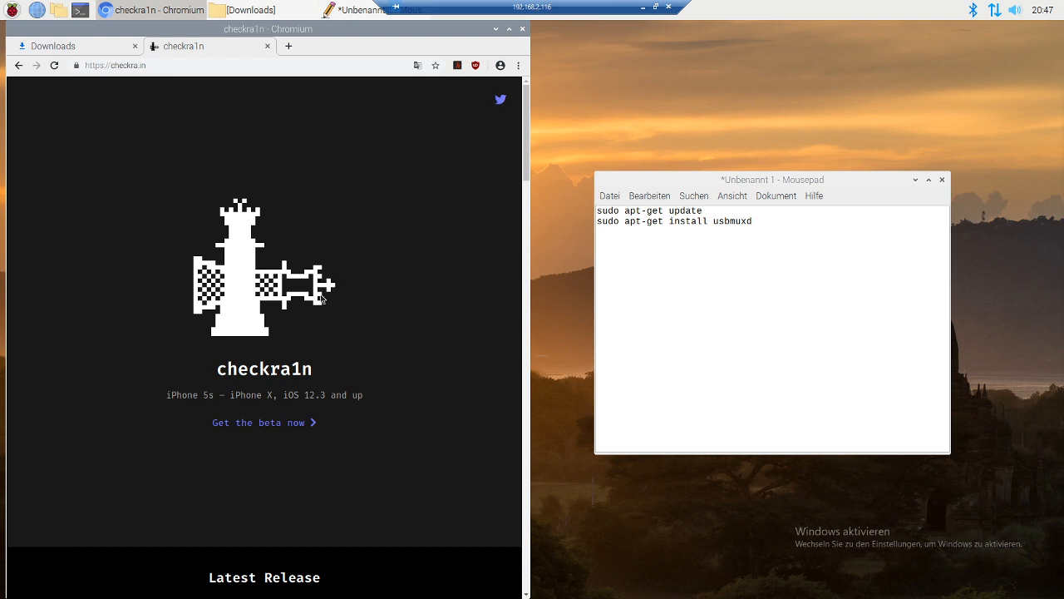
mouse_move(303, 305)
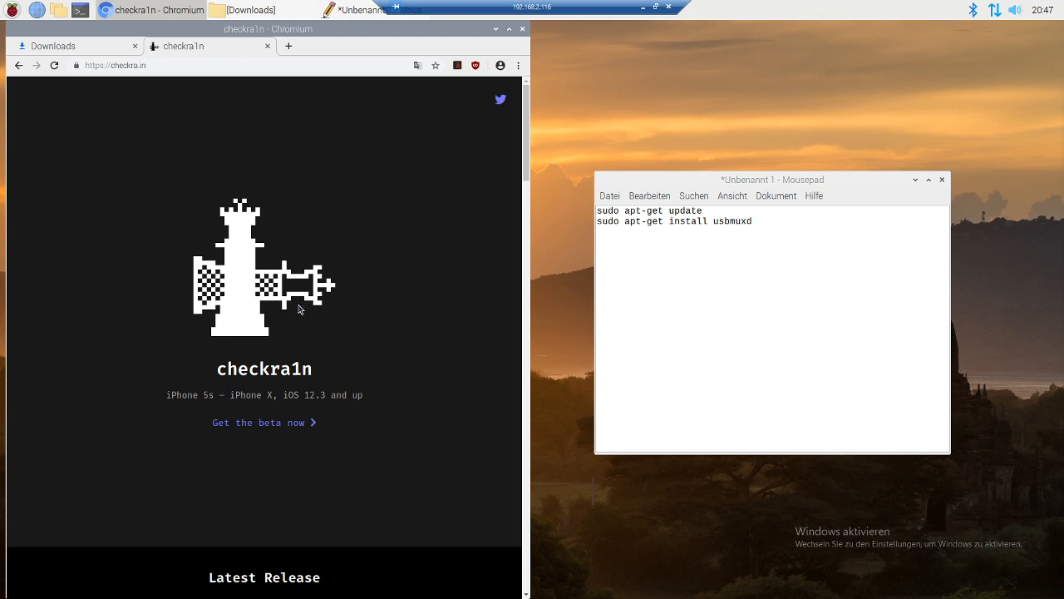
mouse_move(634, 227)
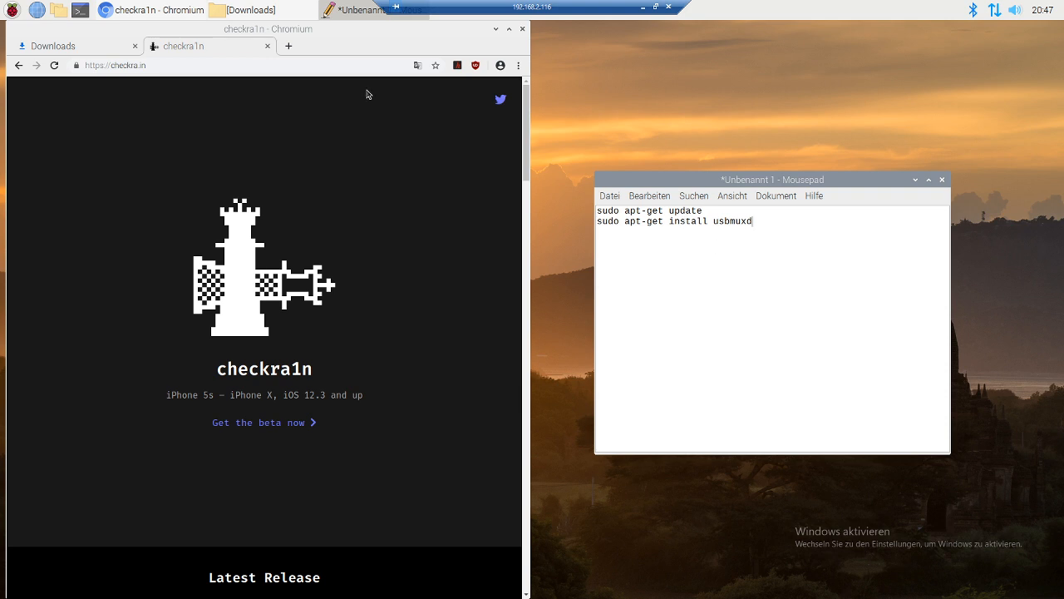
mouse_move(650, 431)
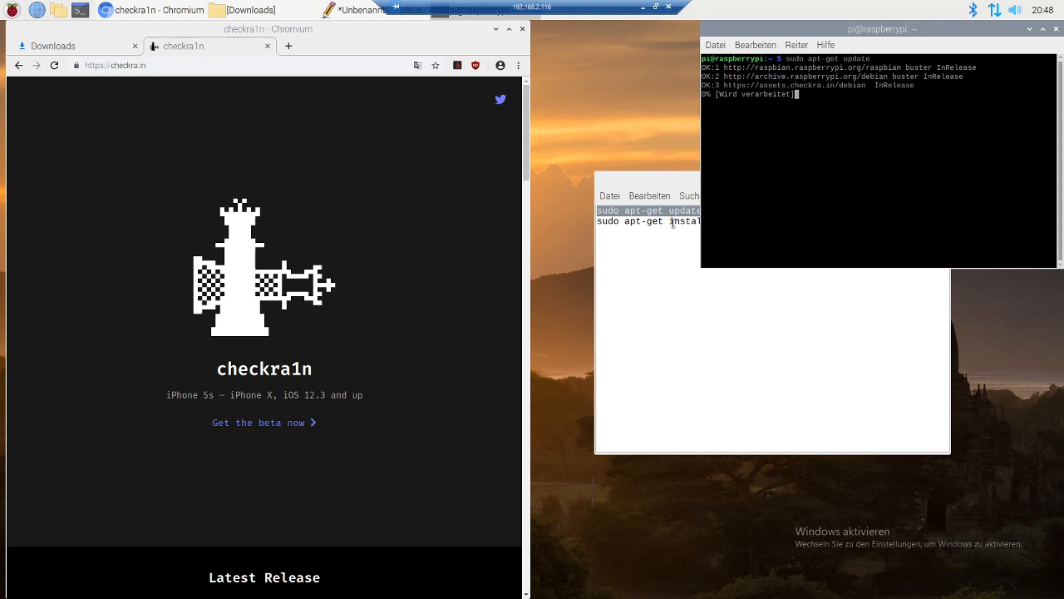
Step: Copy 'sudo apt-get install usbmuxd' from Mousepad and paste it into the terminal
right_click(673, 221)
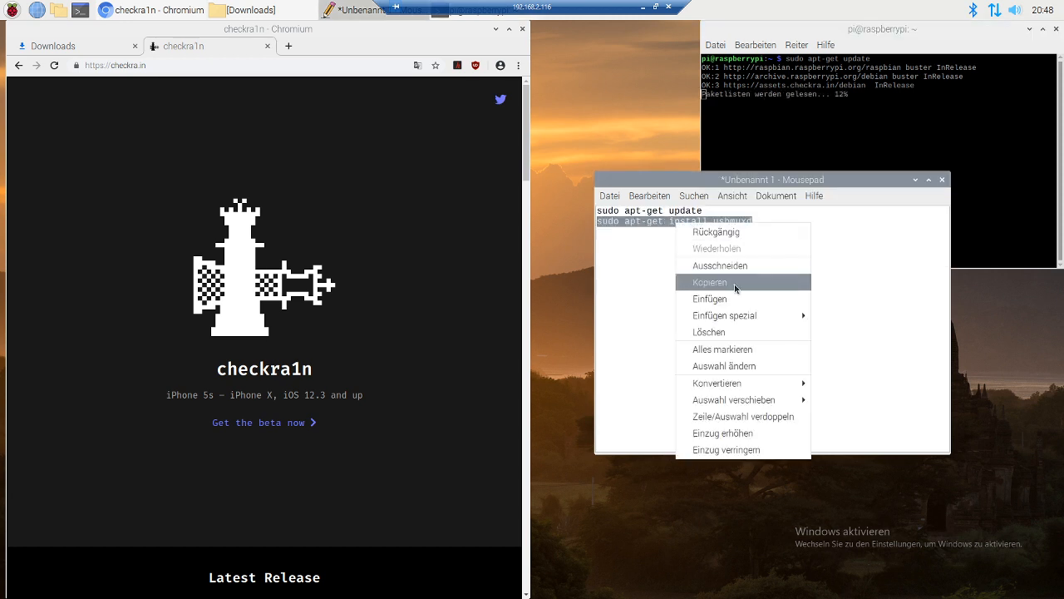
click(709, 282)
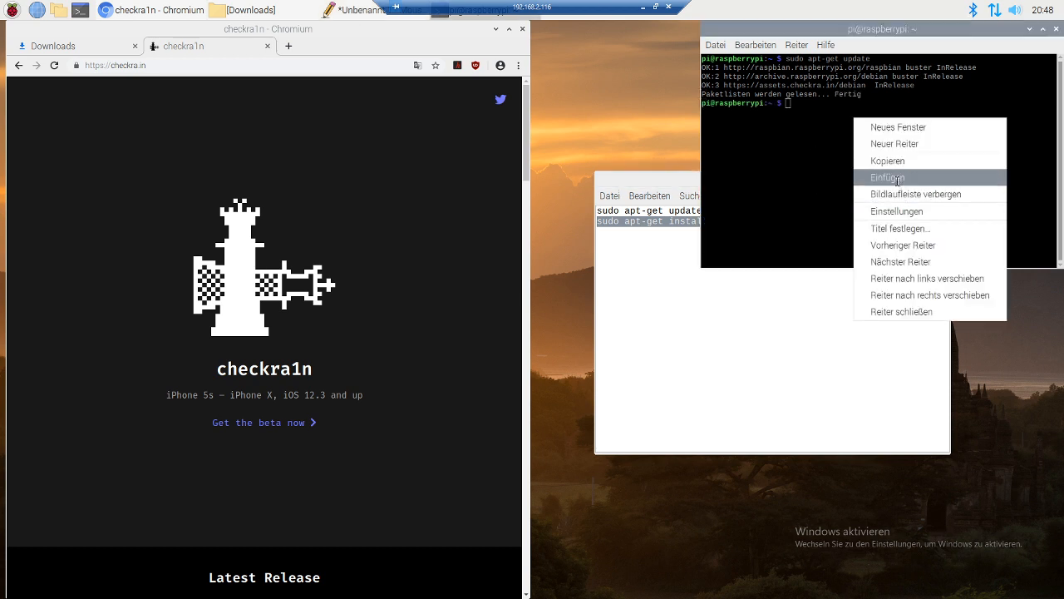
click(888, 177)
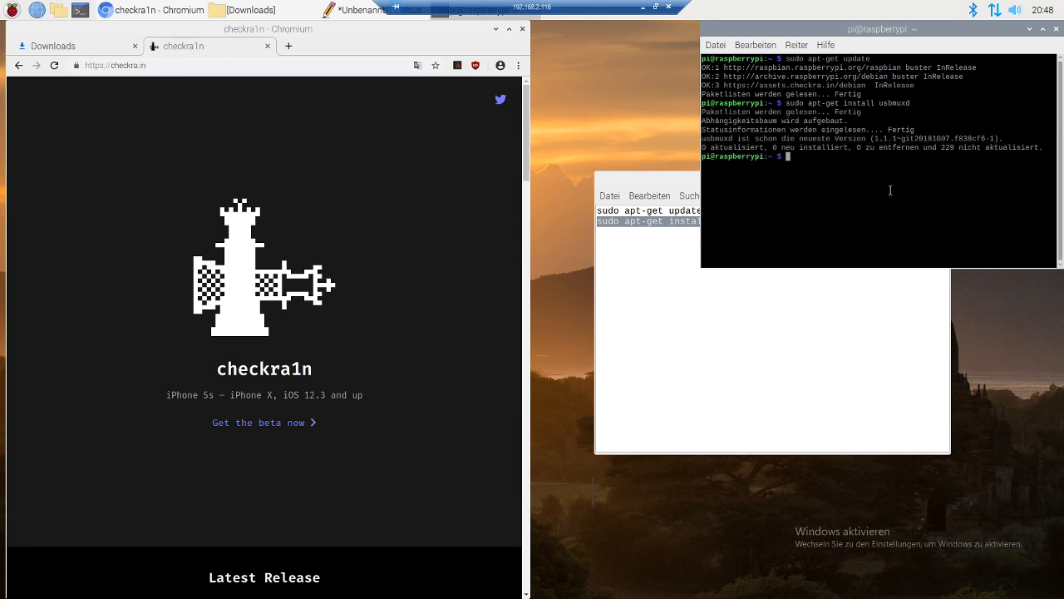
mouse_move(848, 168)
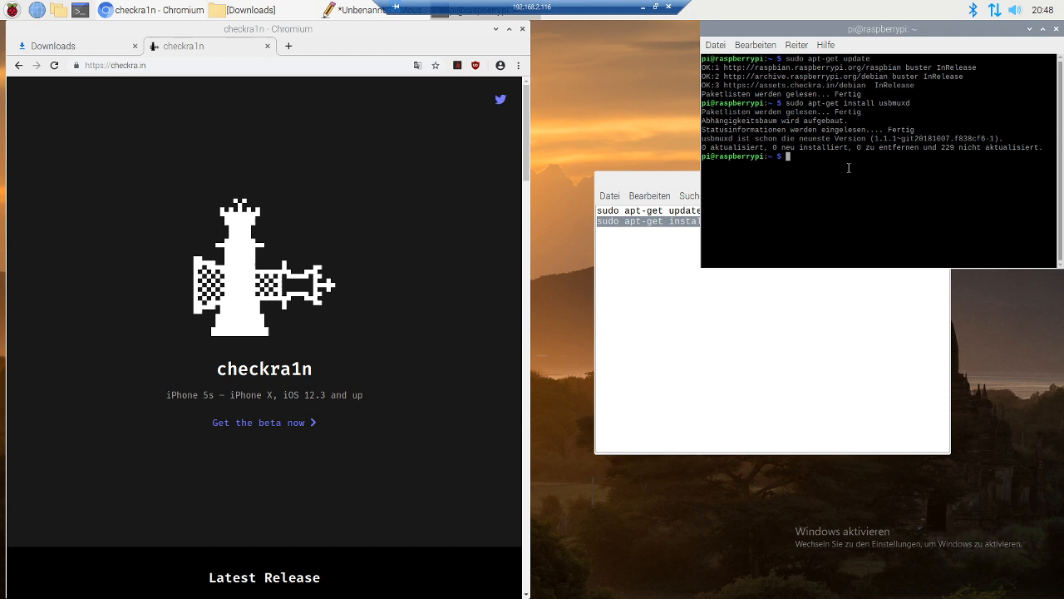
mouse_move(833, 177)
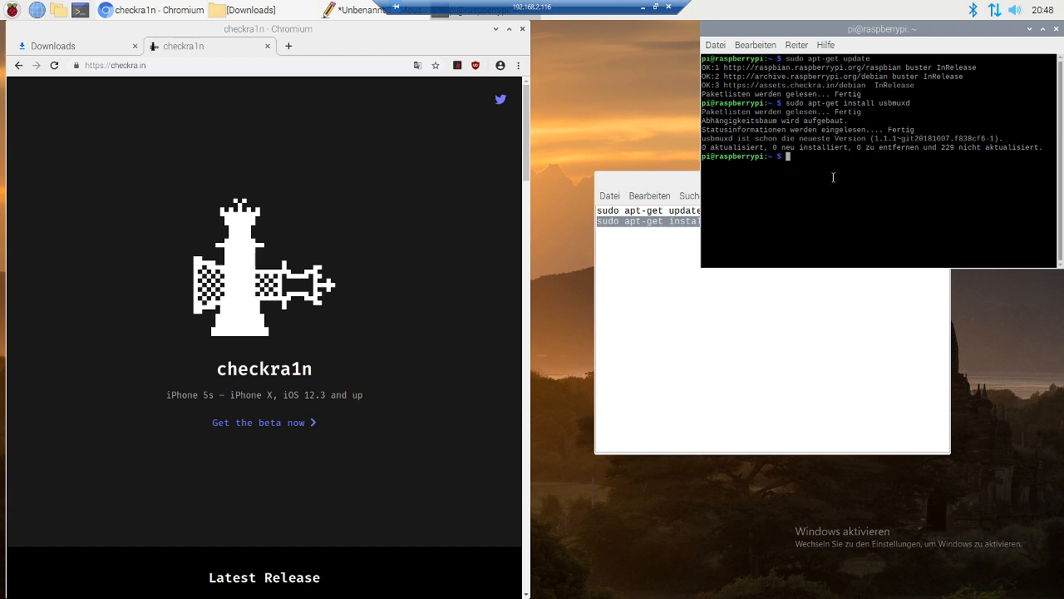
mouse_move(821, 159)
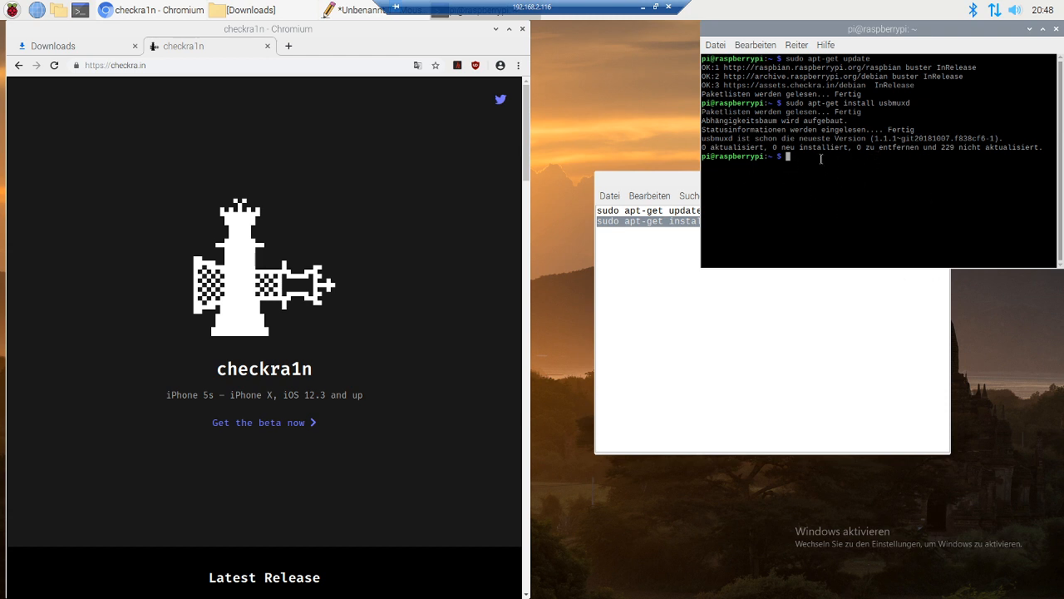
mouse_move(856, 192)
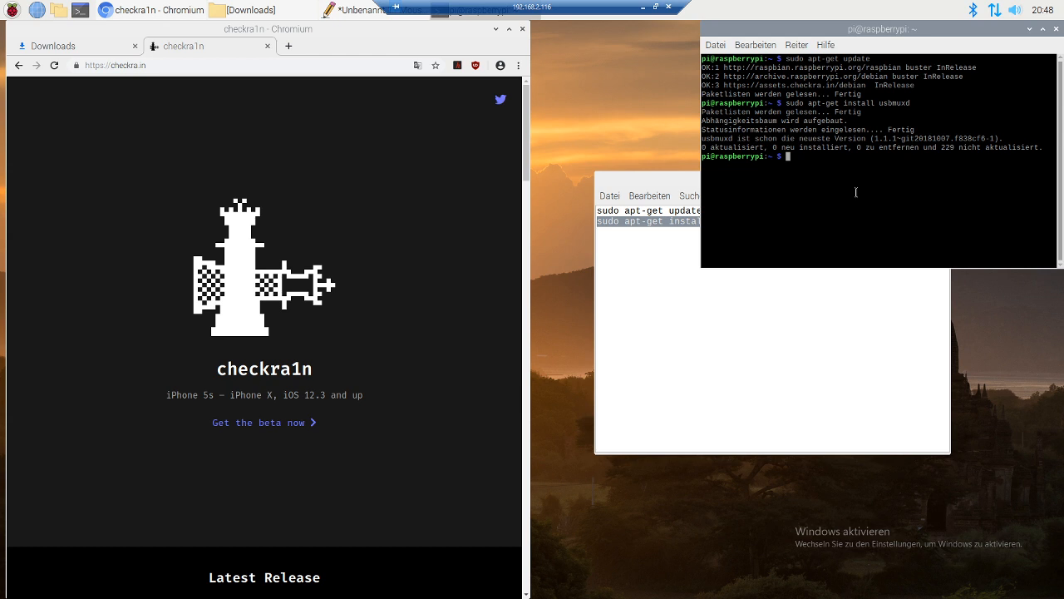
mouse_move(492, 261)
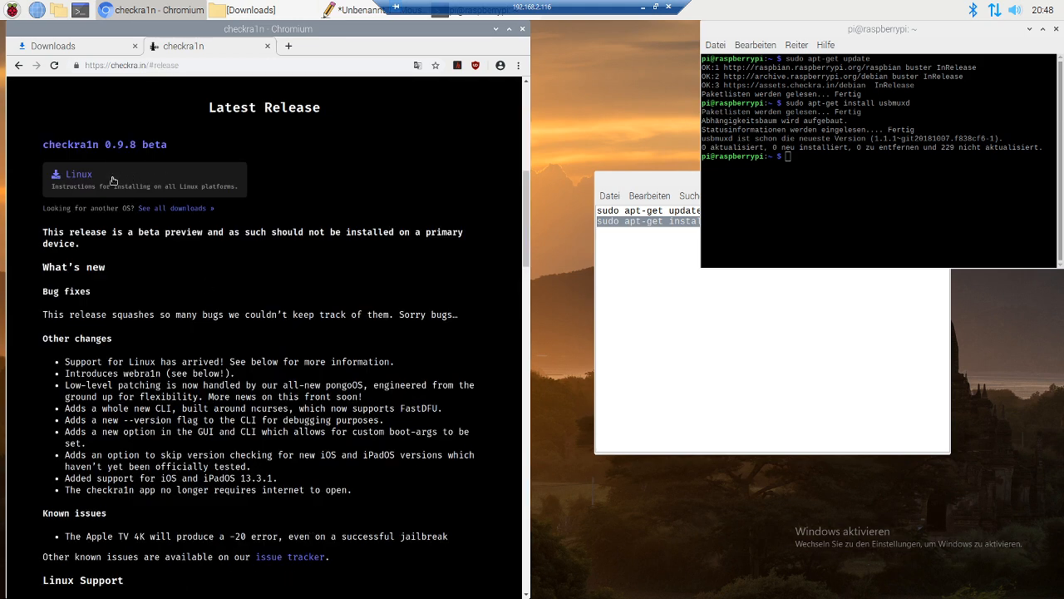
Step: Follow the Linux release link, then the download link, to the All Releases list
click(79, 174)
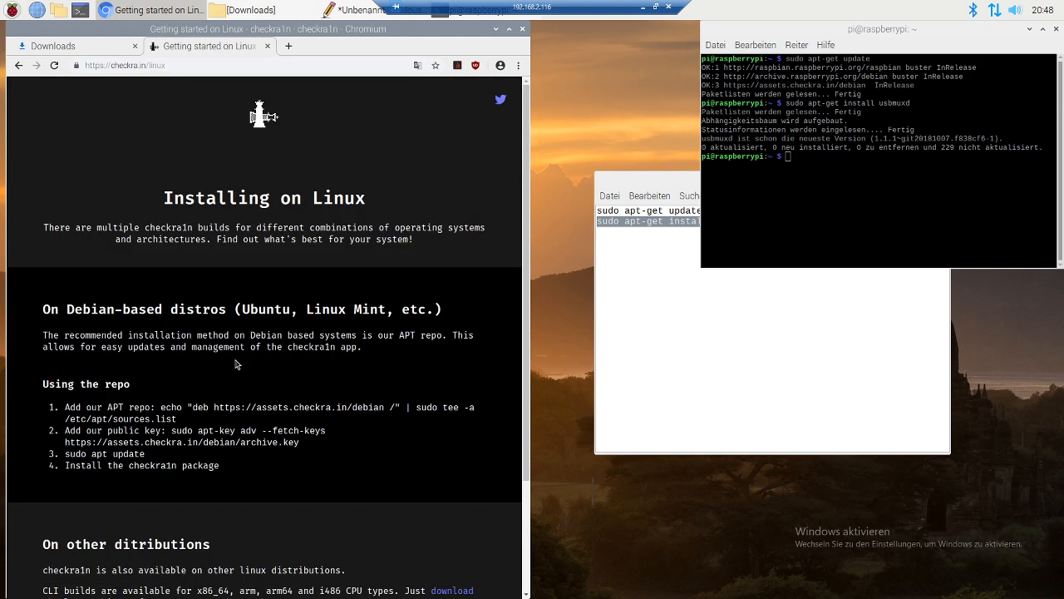
scroll(down, 3)
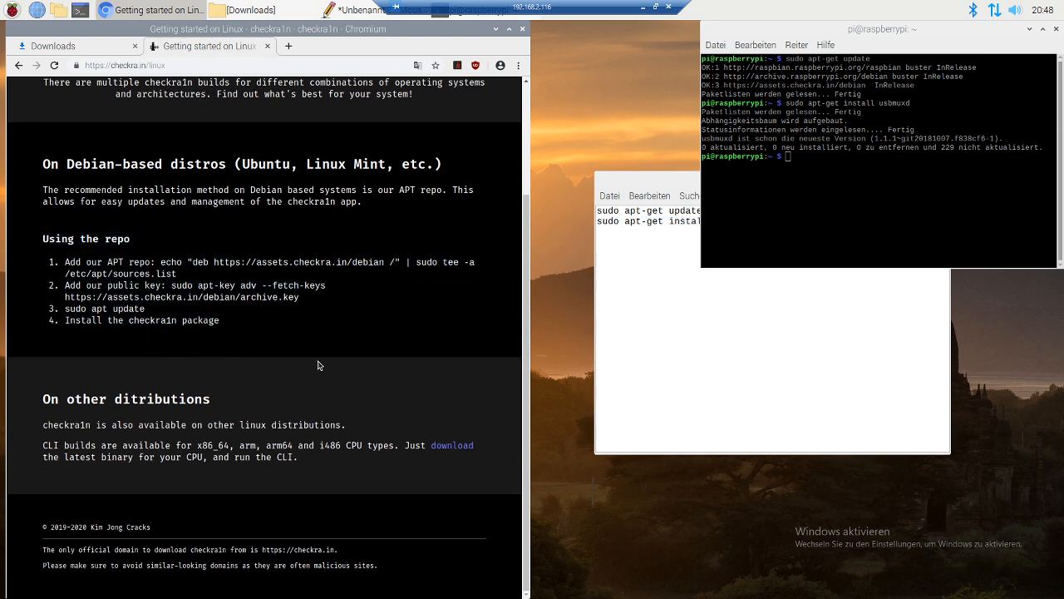
click(452, 444)
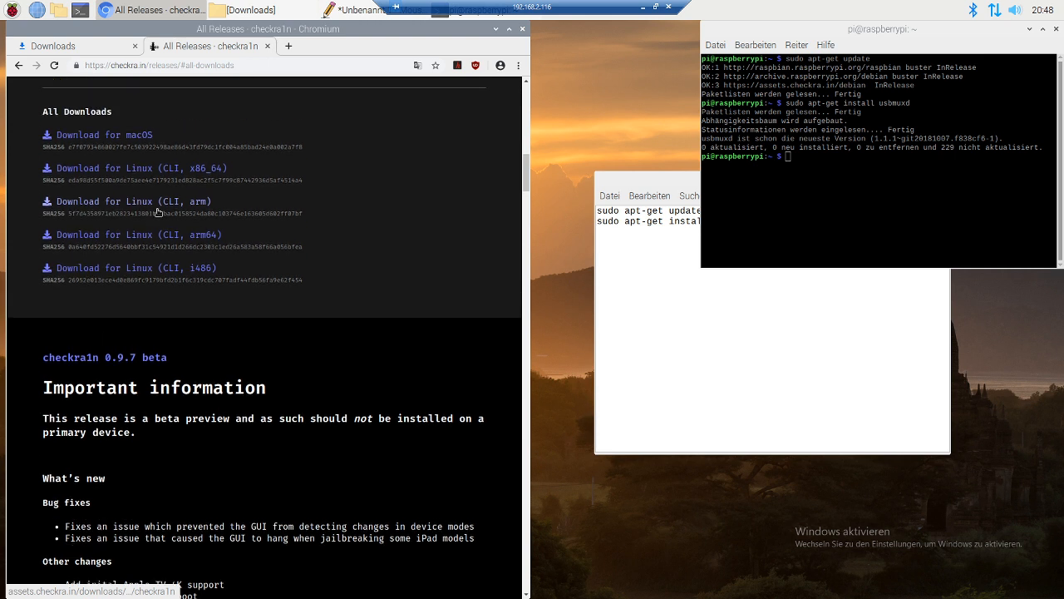
mouse_move(167, 201)
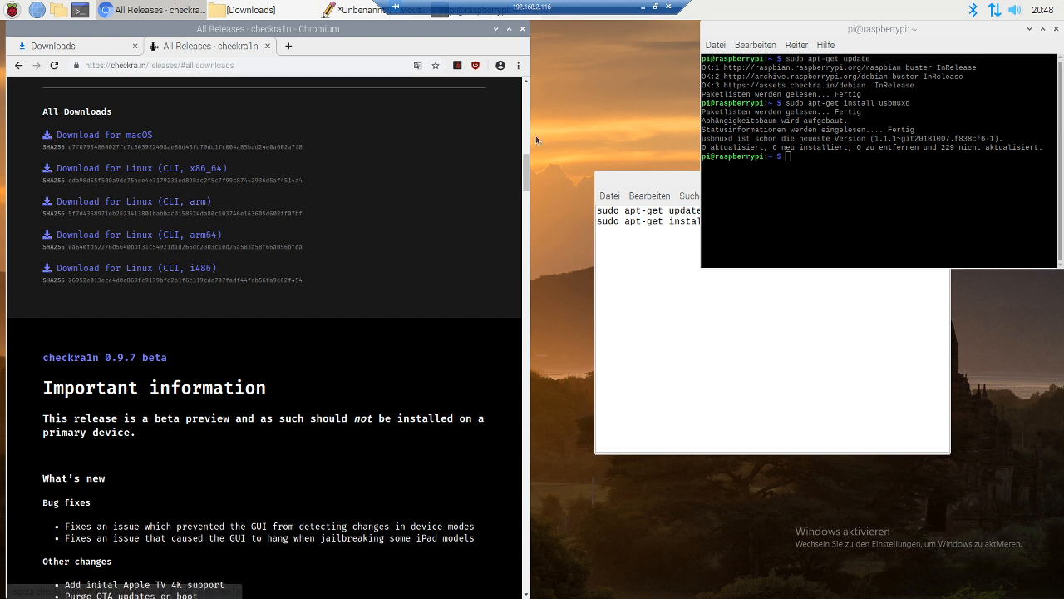
mouse_move(956, 185)
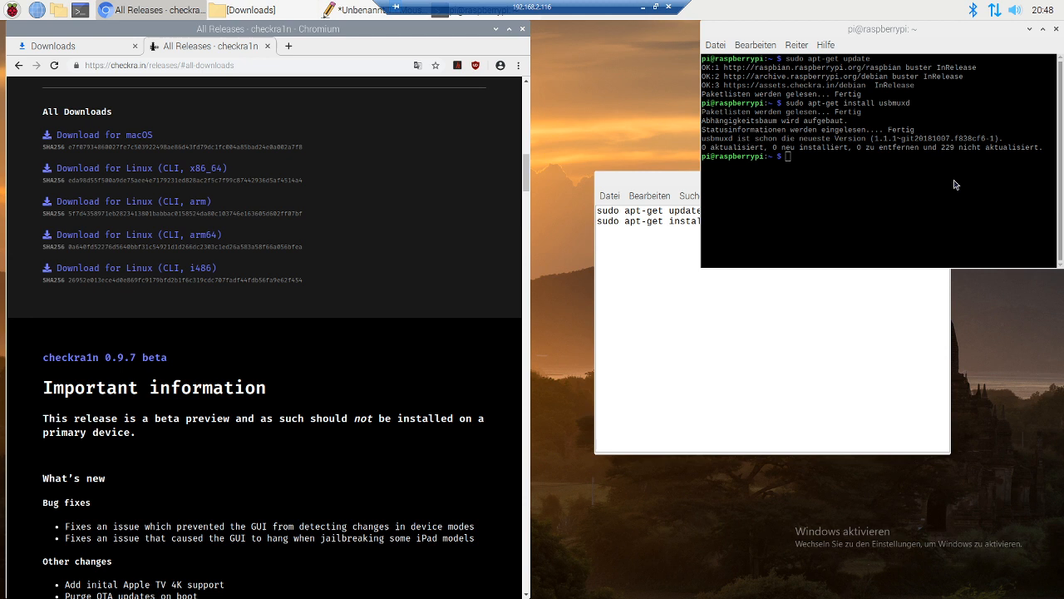
Step: Change into the Downloads folder and make checkra1n executable with chmod +x
text(cd)
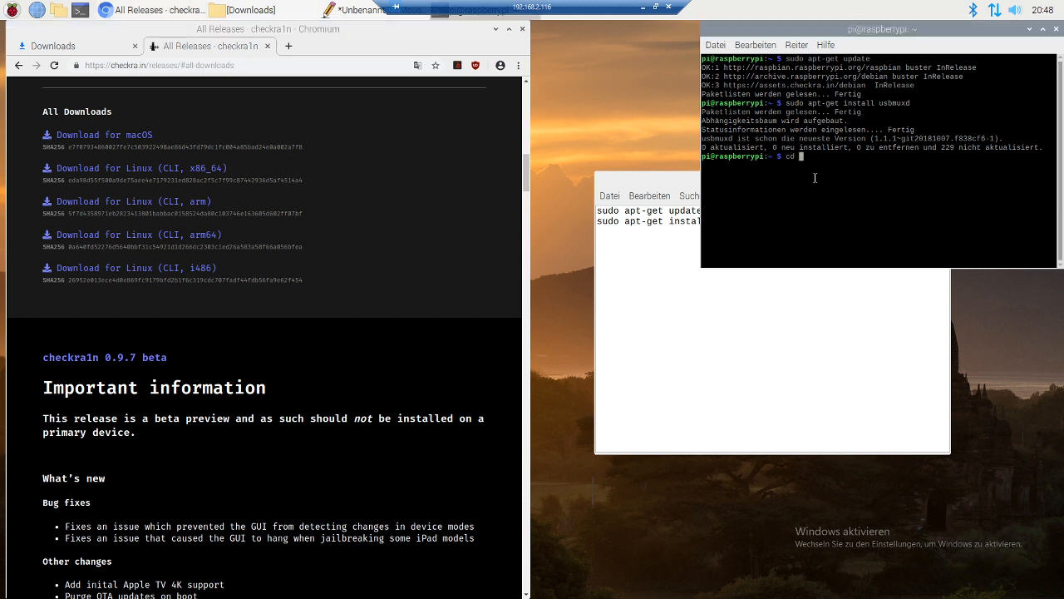
text(Downloads)
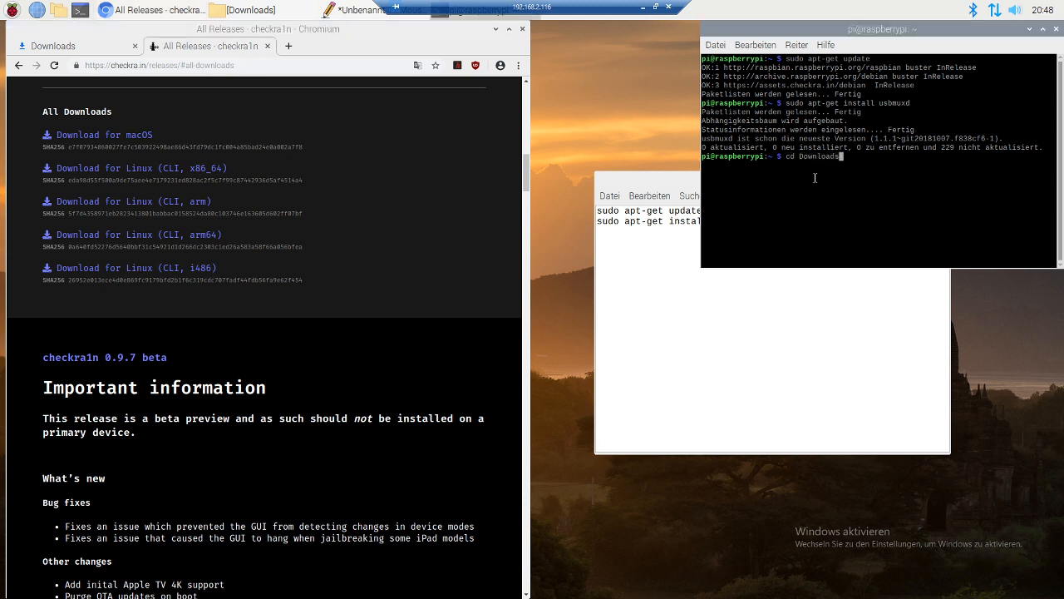
key(Return)
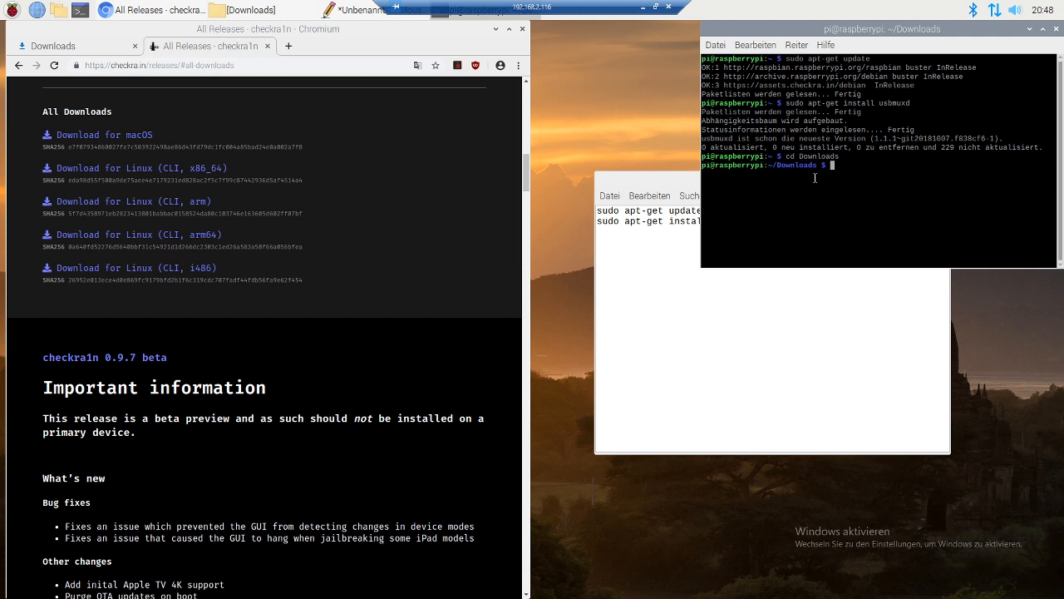
text(chmod)
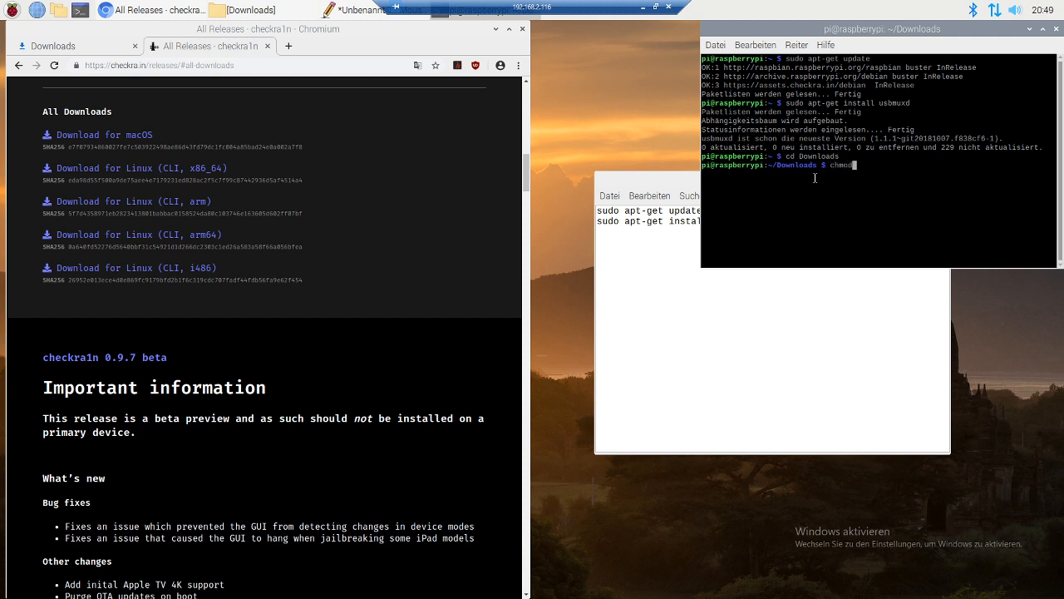
text(+x)
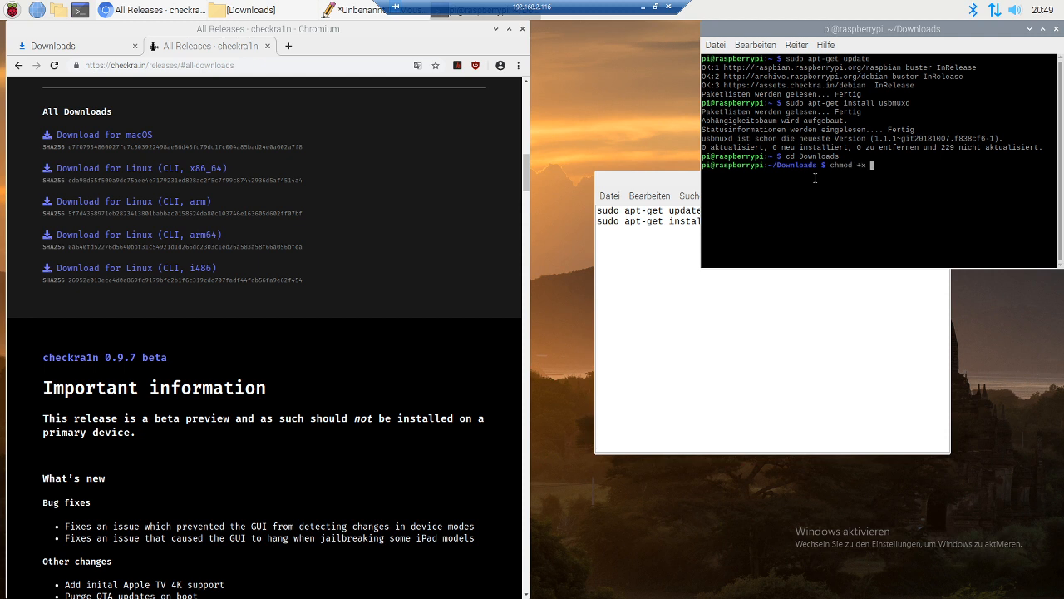
text(checkra1n)
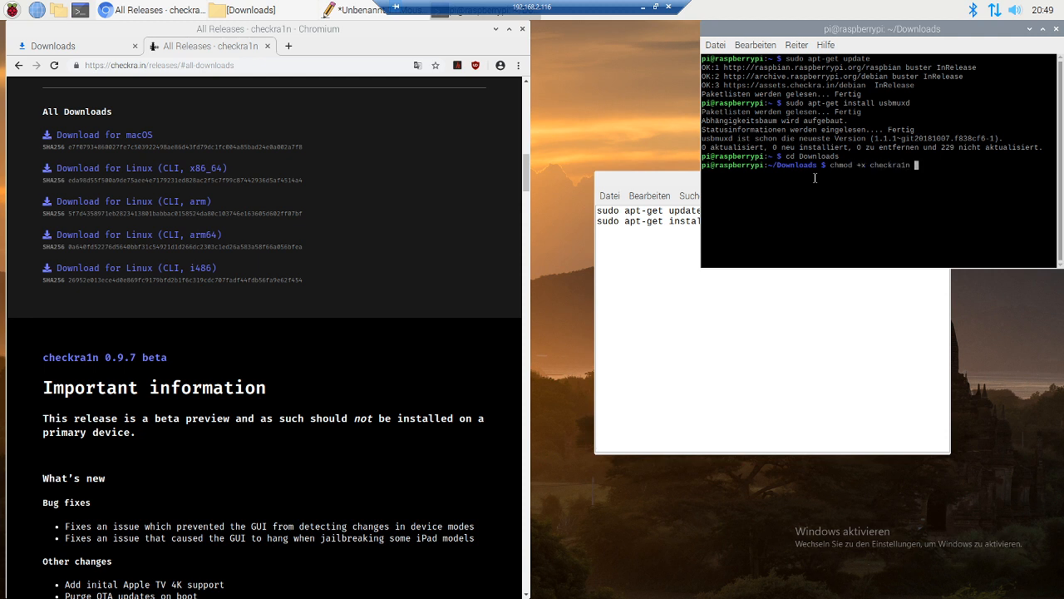
Step: Launch checkra1n with administrator rights using sudo ./checkra1n
text(su)
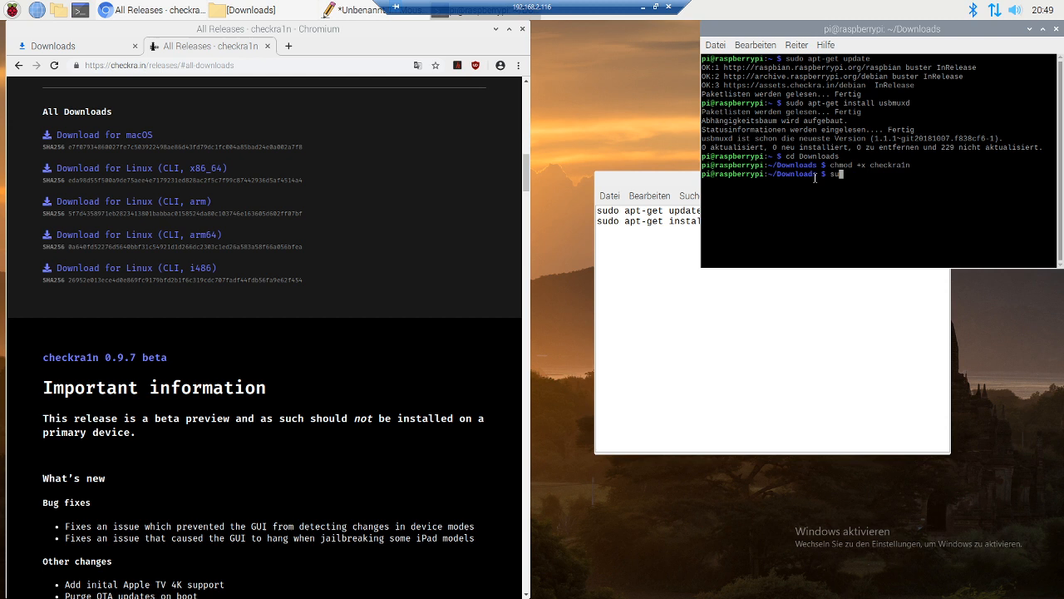
text(do ./)
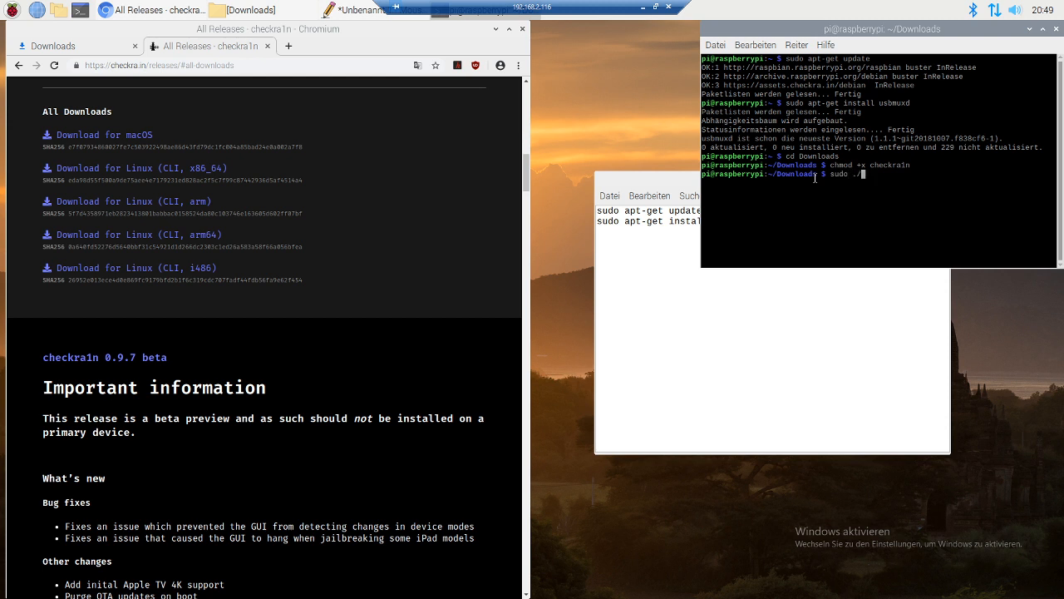
key(Return)
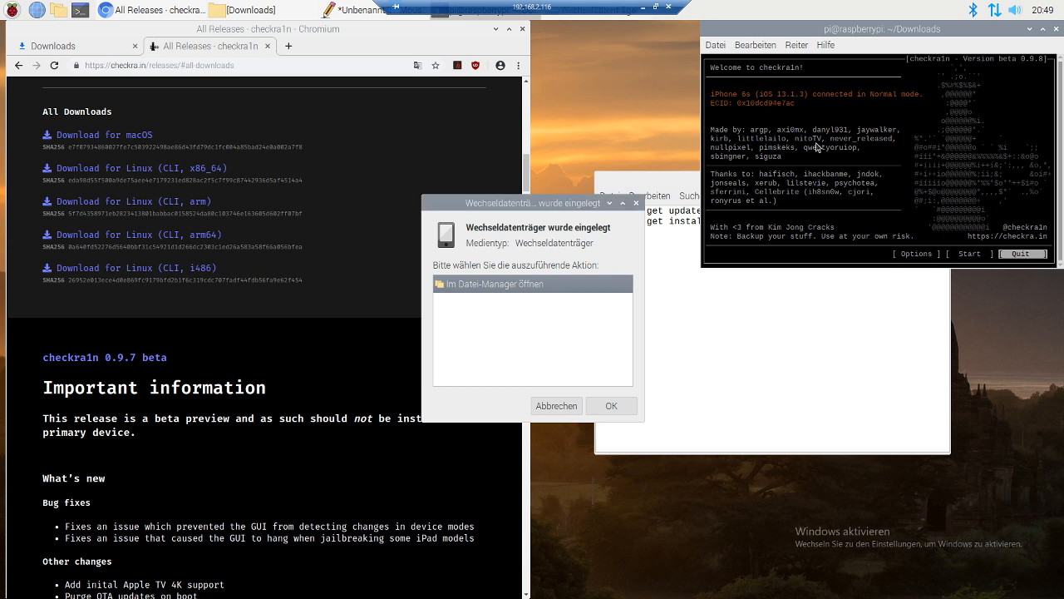
Step: Cancel both 'Wechseldatenträger wurde eingelegt' removable-media dialogs
click(556, 406)
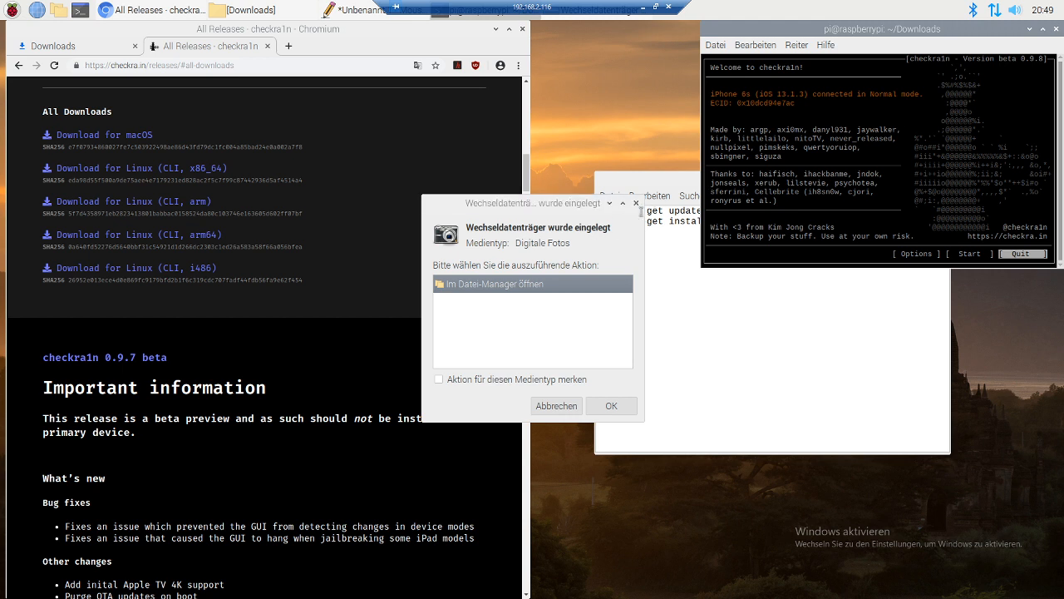
click(555, 405)
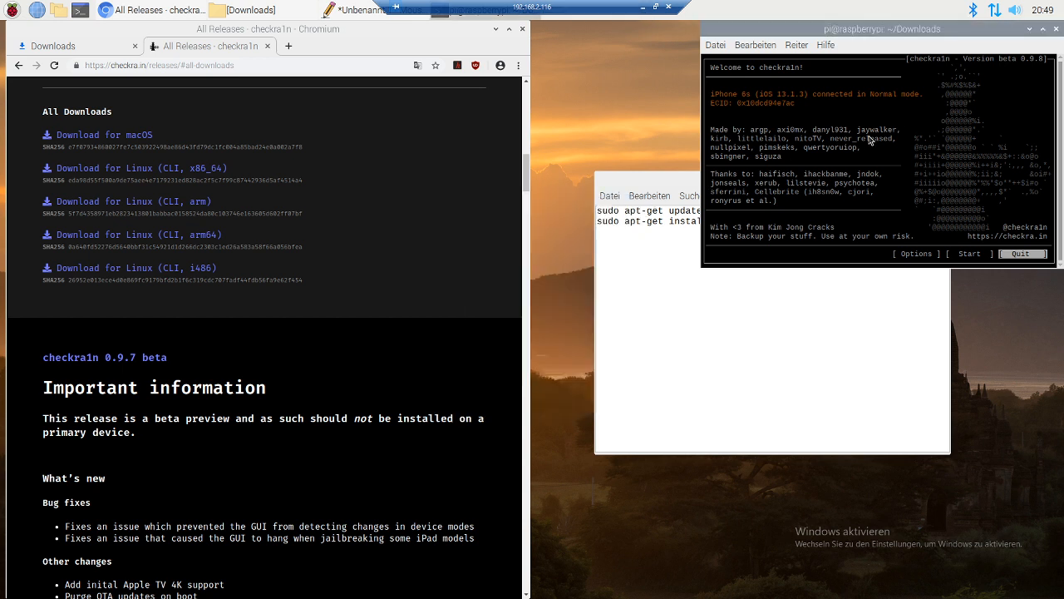
mouse_move(713, 102)
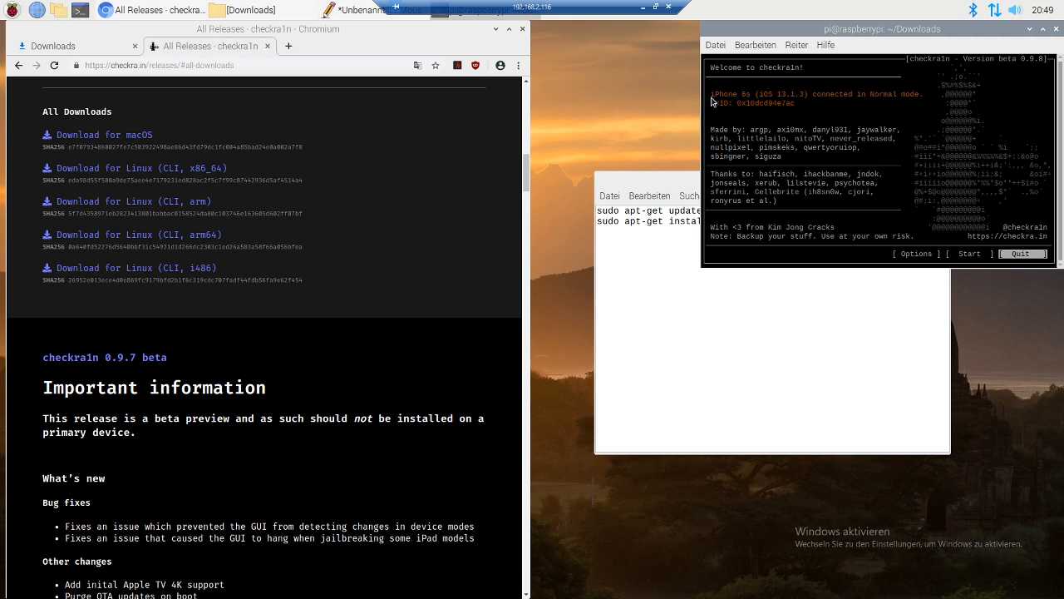
mouse_move(786, 114)
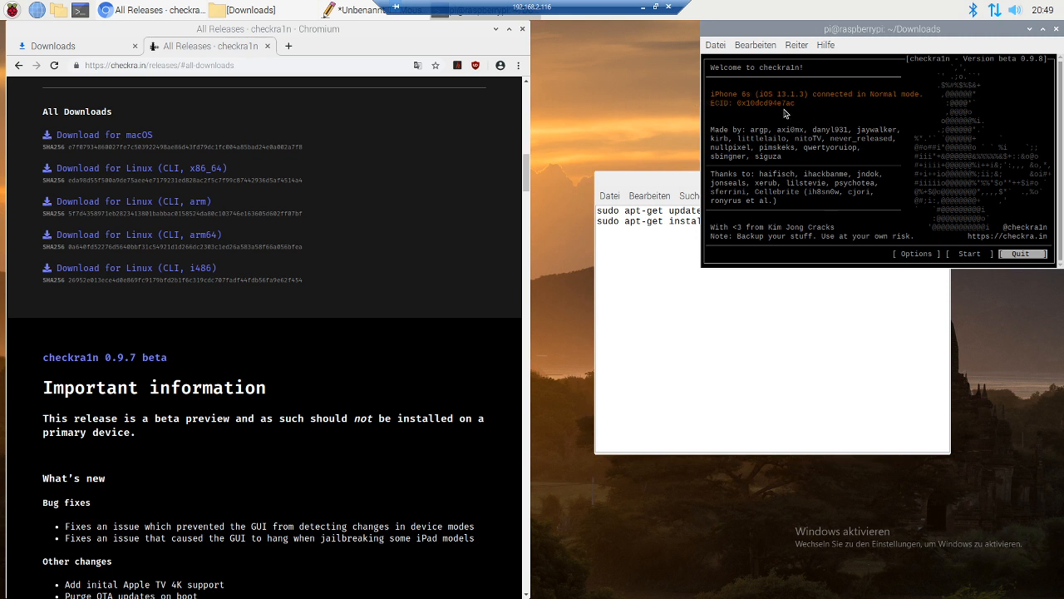
mouse_move(877, 90)
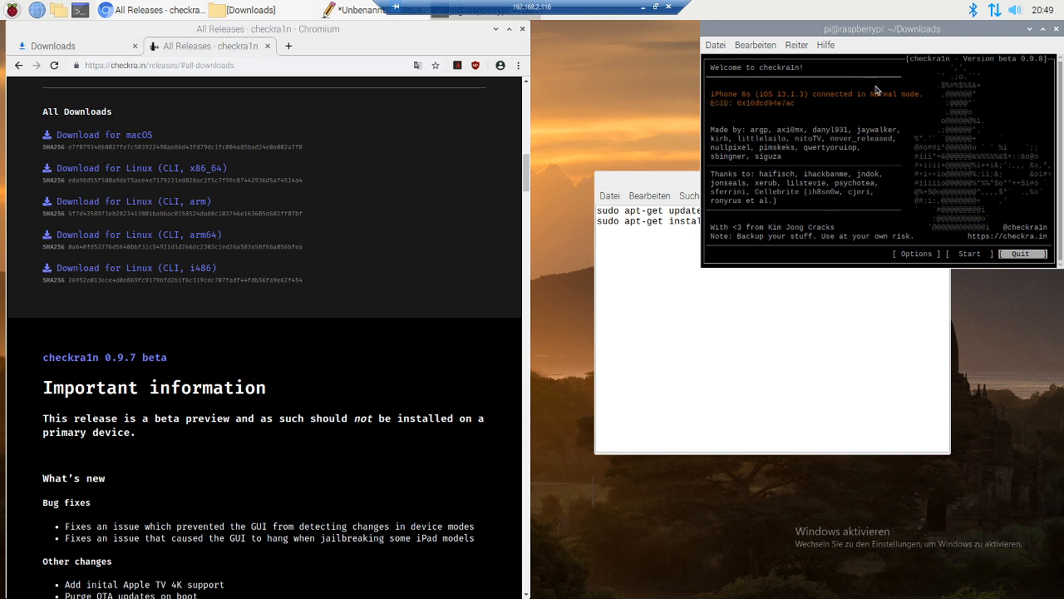
mouse_move(989, 158)
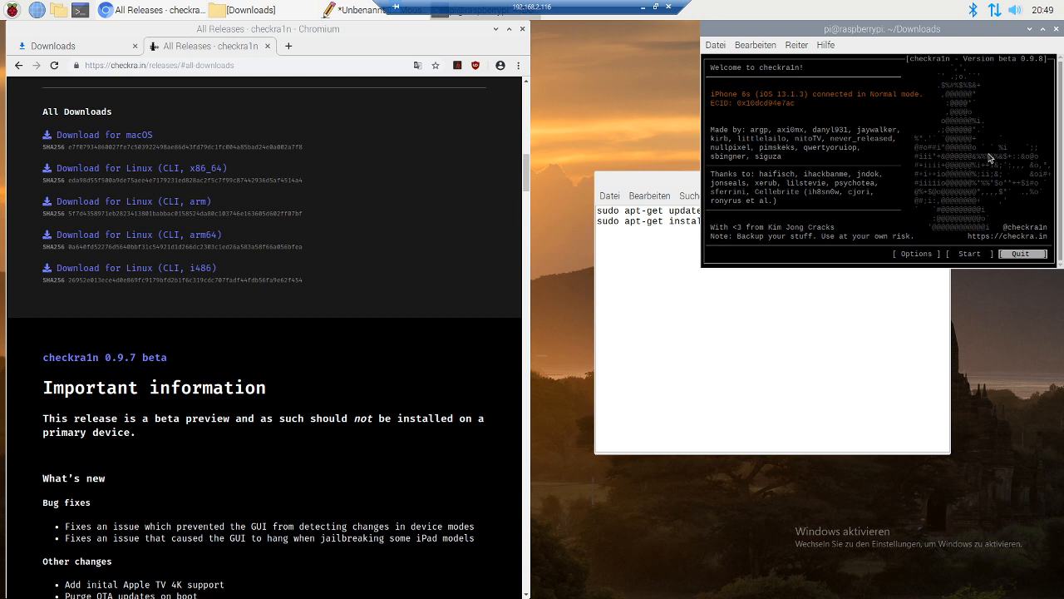
Step: Move the iPhone through recovery and DFU mode, then start the jailbreak install
click(968, 254)
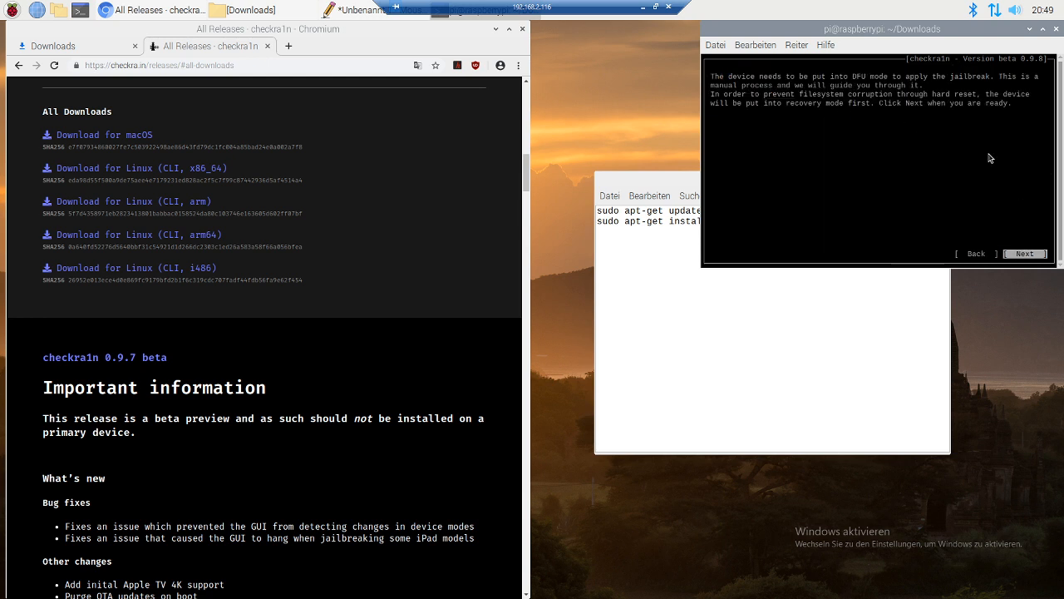
click(1024, 253)
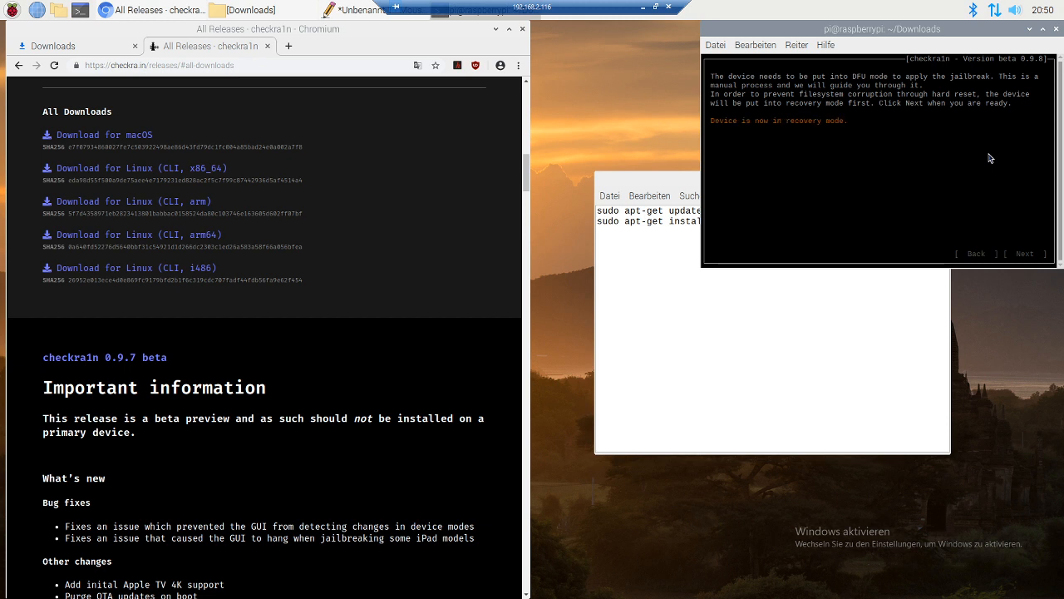
click(1025, 254)
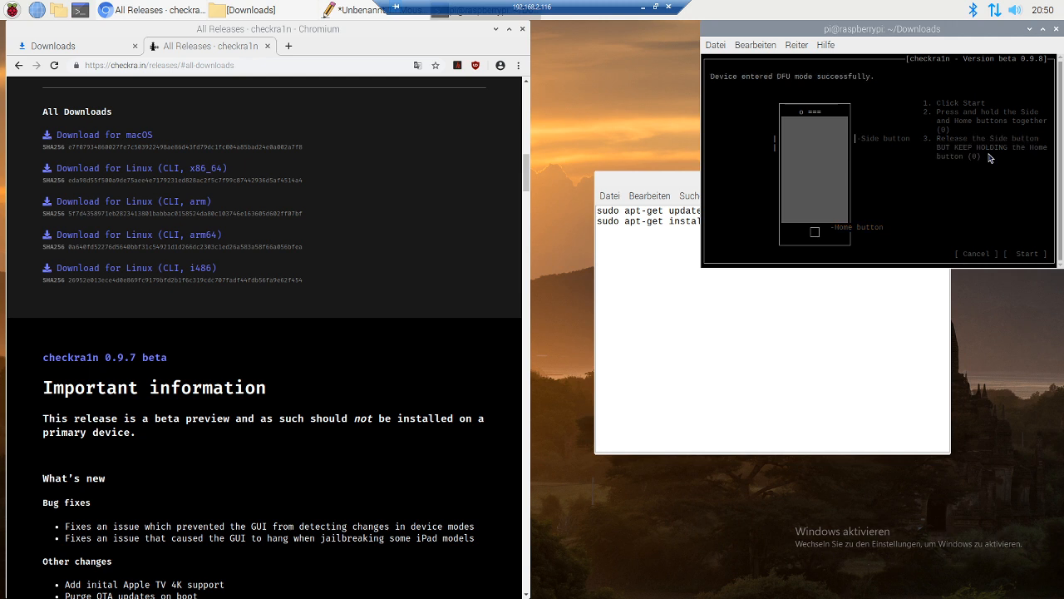
click(1027, 253)
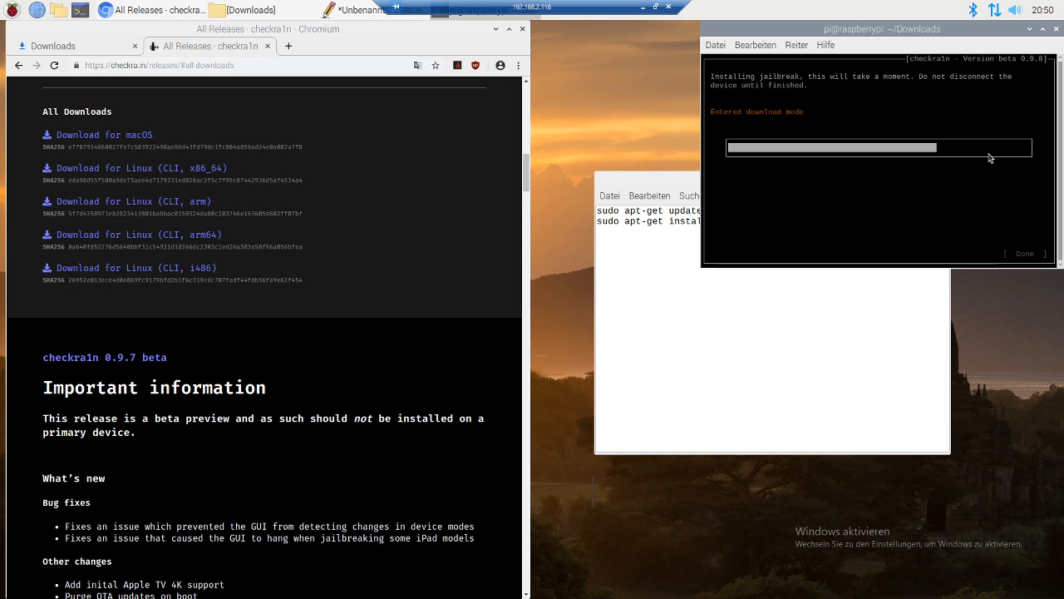
mouse_move(943, 180)
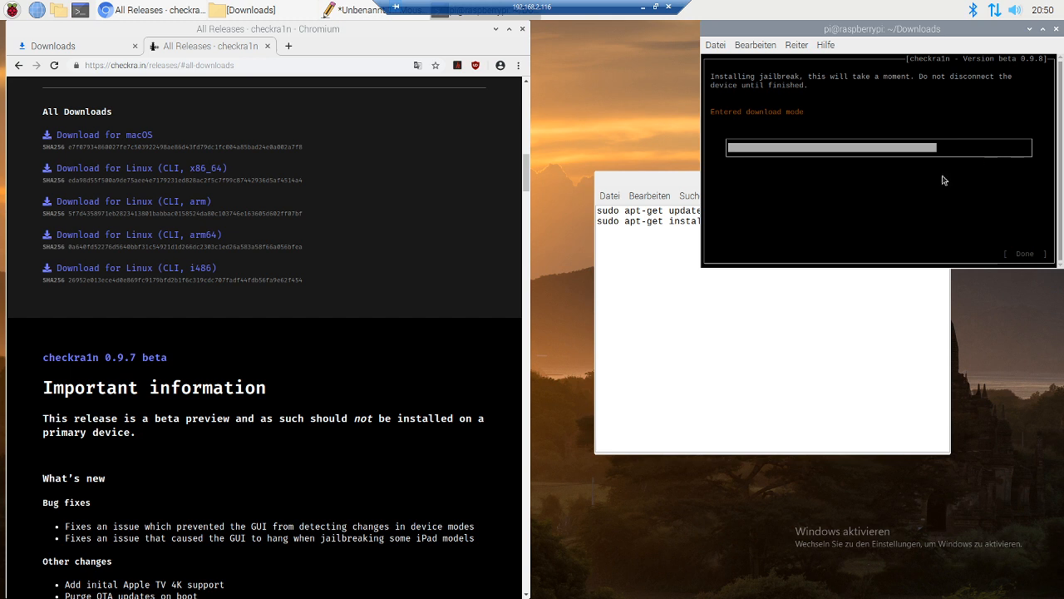
mouse_move(668, 297)
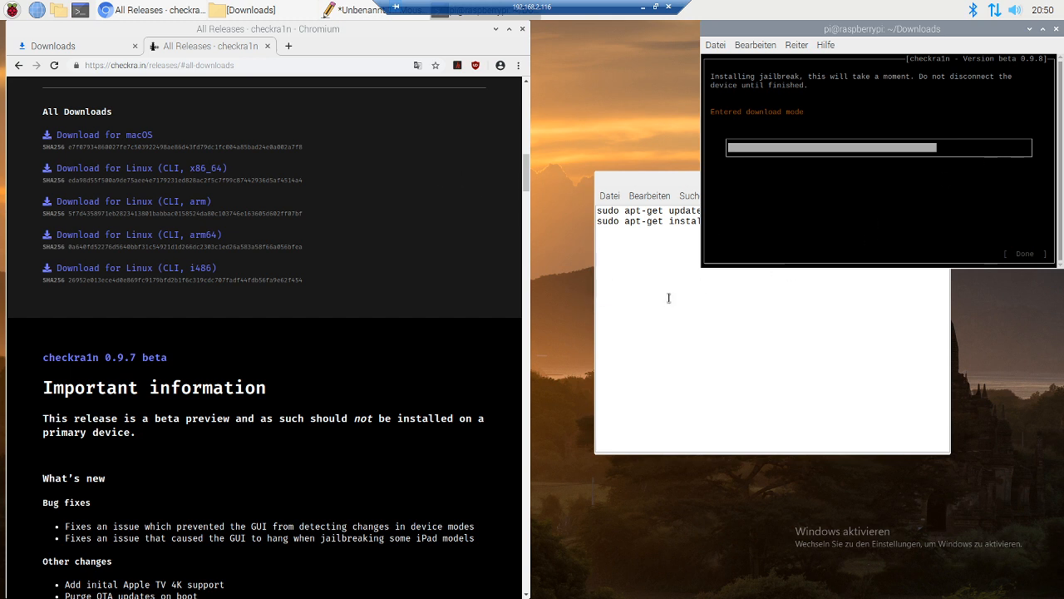
Step: Select all in the Mousepad notes and dismiss the 'Das Gerät ist passwortgeschützt' error
click(772, 180)
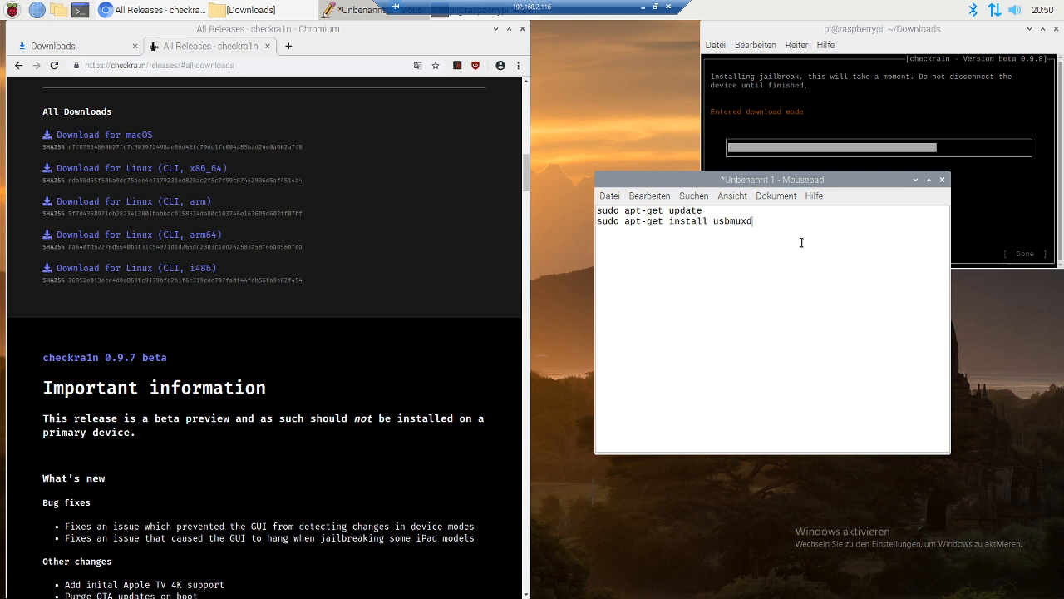
key(ctrl+a)
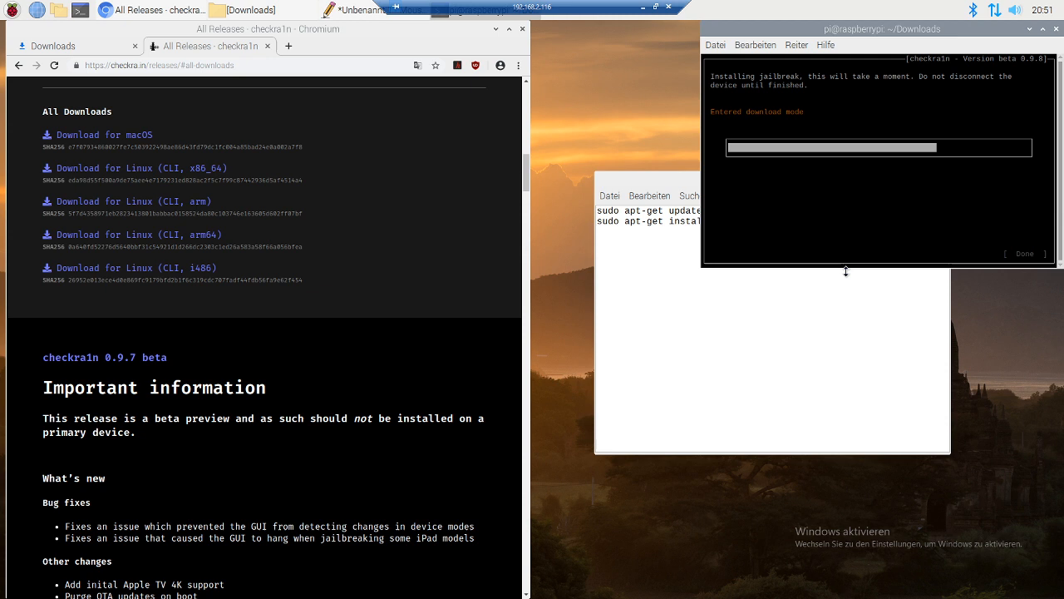
mouse_move(855, 255)
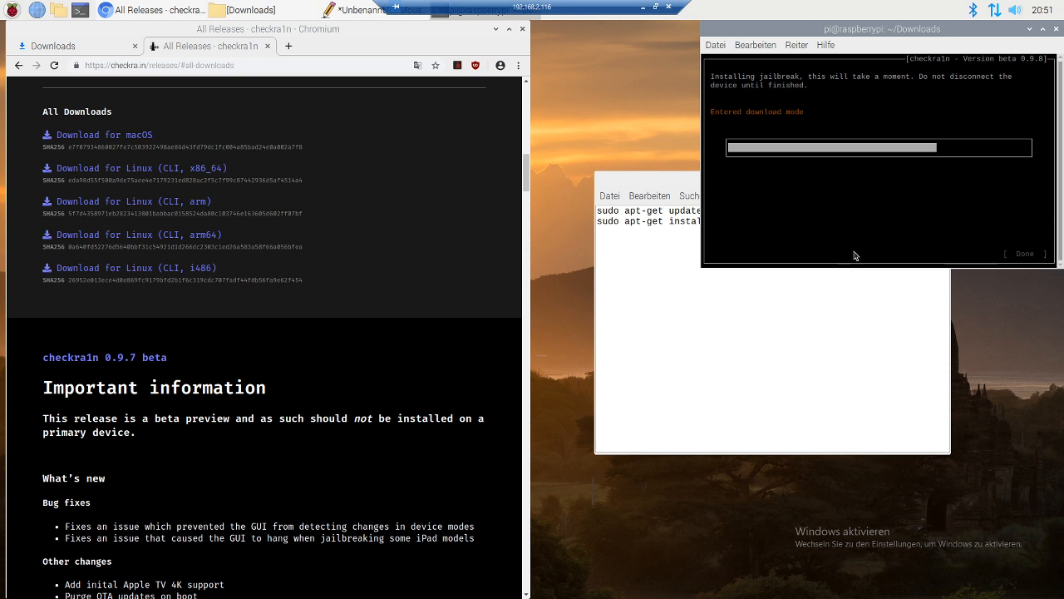
mouse_move(880, 400)
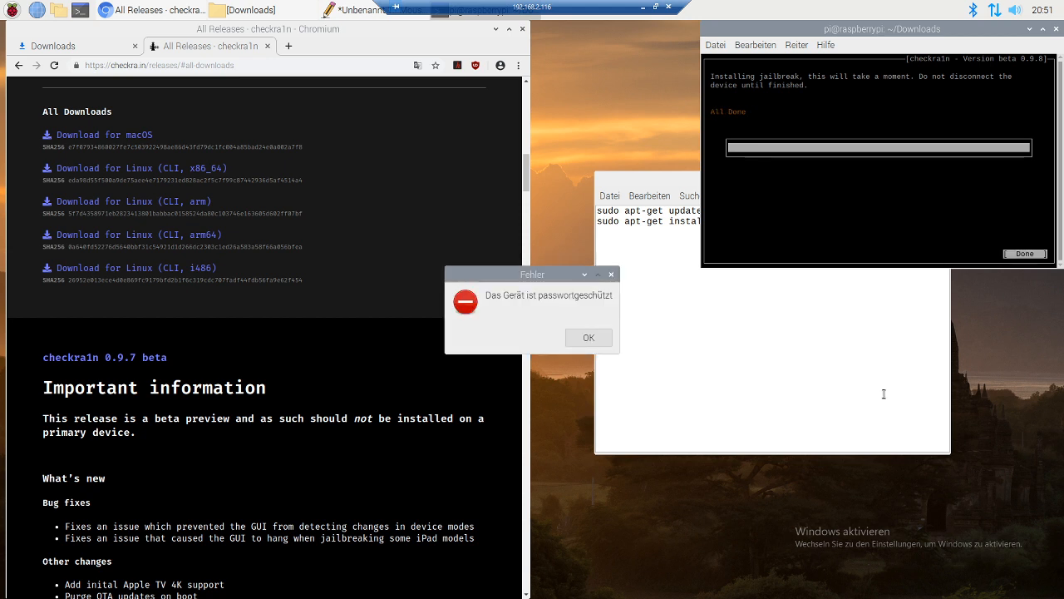
click(588, 336)
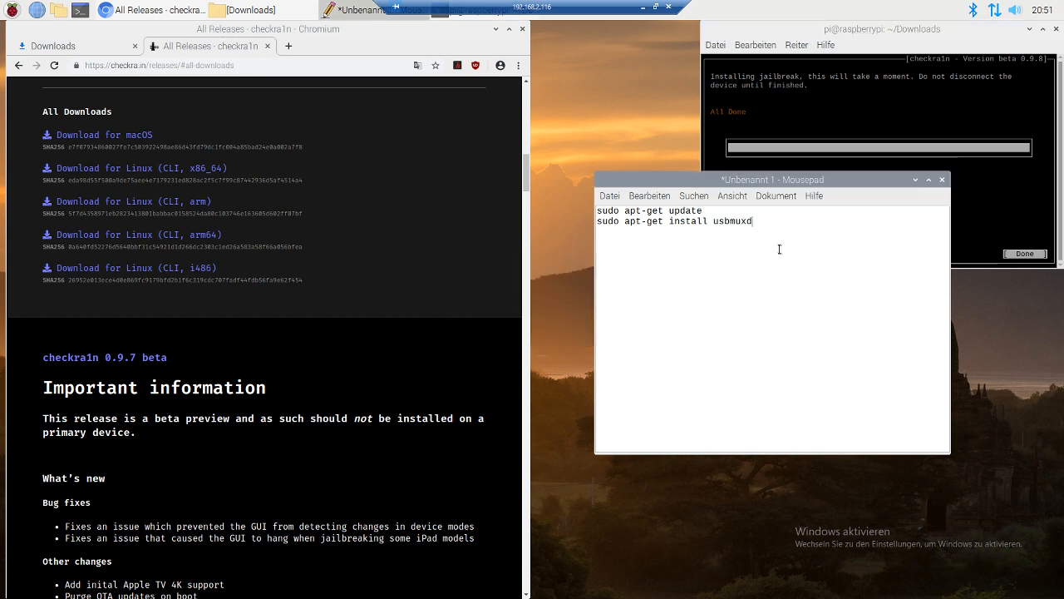